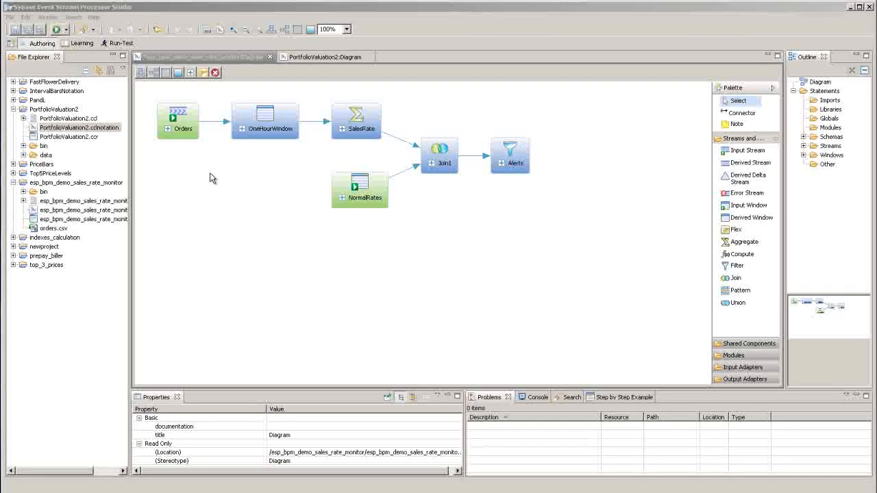
# Step: Look at the PortfolioValuation2 diagram, then return to the sales rate monitor diagram
pyautogui.click(78, 127)
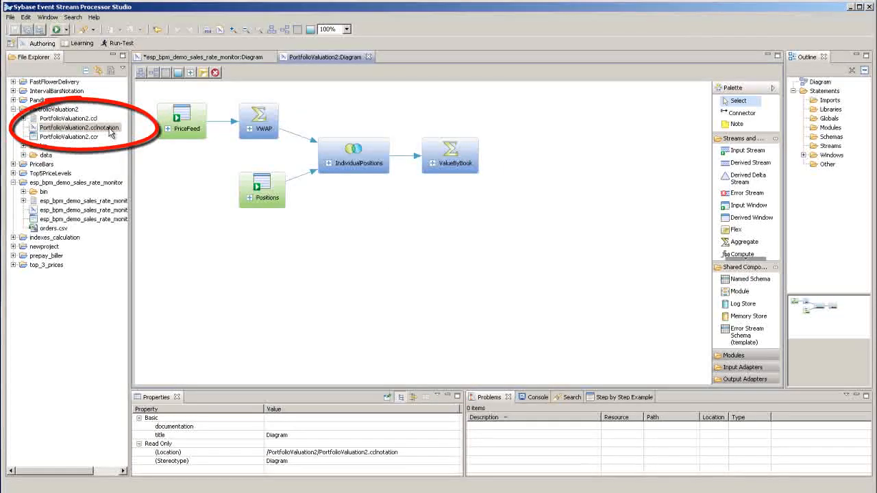
pyautogui.moveTo(329, 205)
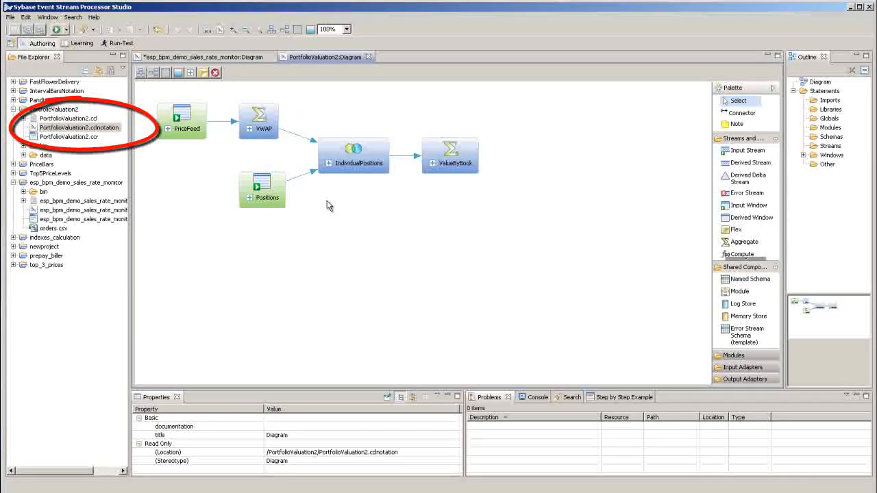
pyautogui.click(205, 58)
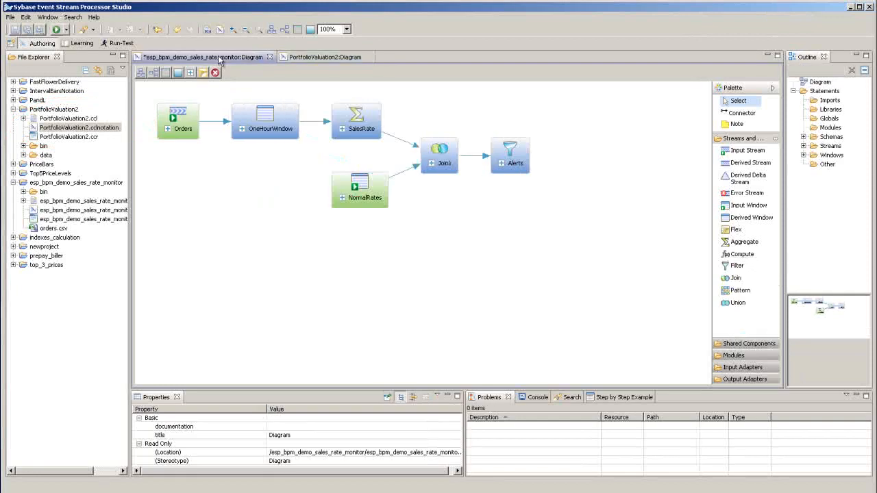
pyautogui.moveTo(736, 278)
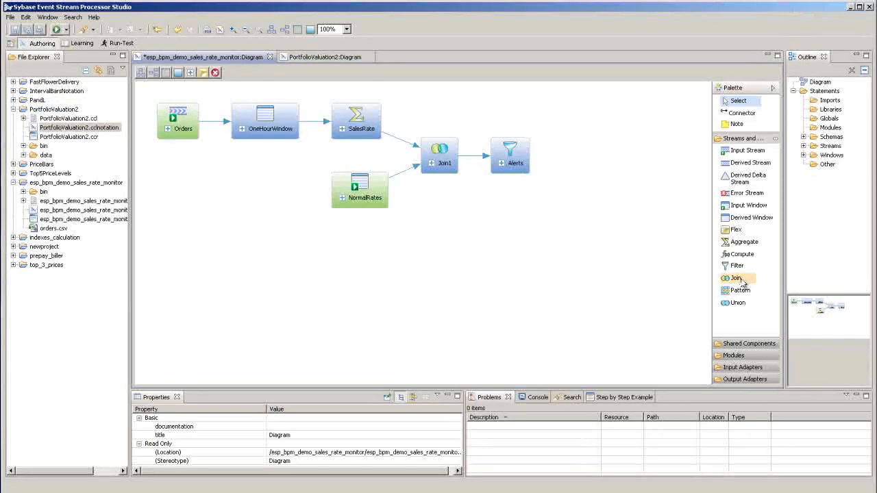
pyautogui.moveTo(739, 267)
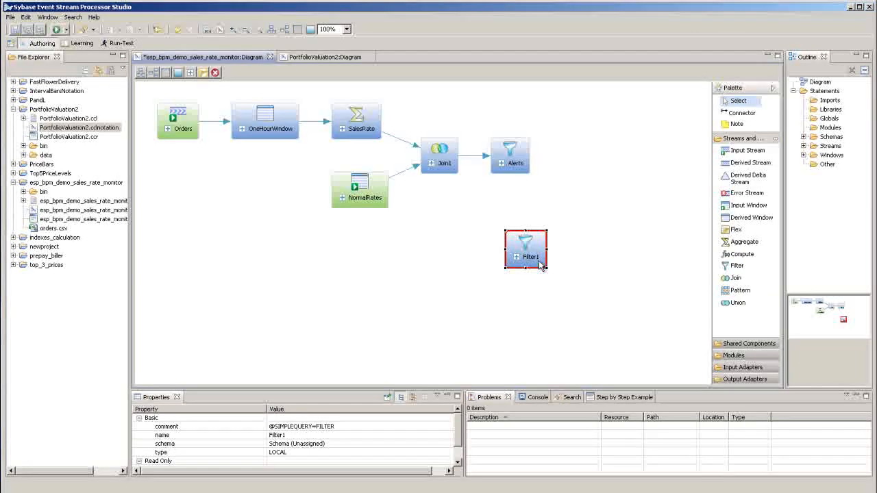
pyautogui.moveTo(539, 265)
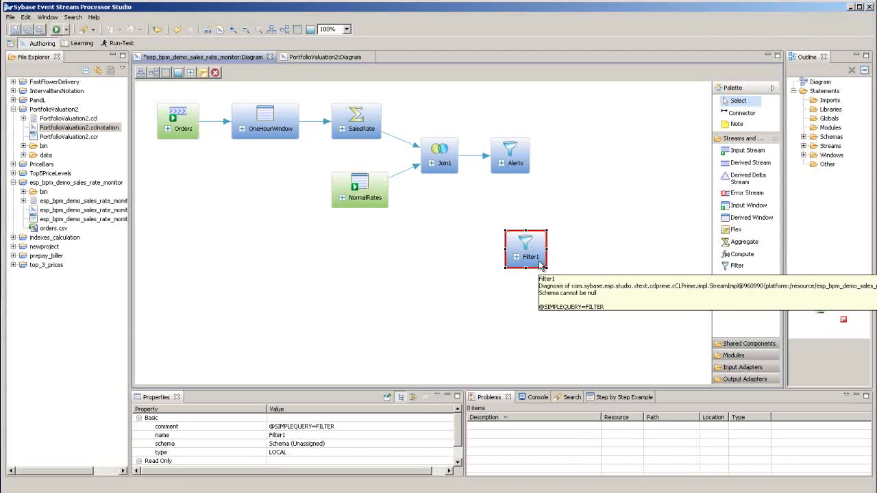
pyautogui.moveTo(536, 255)
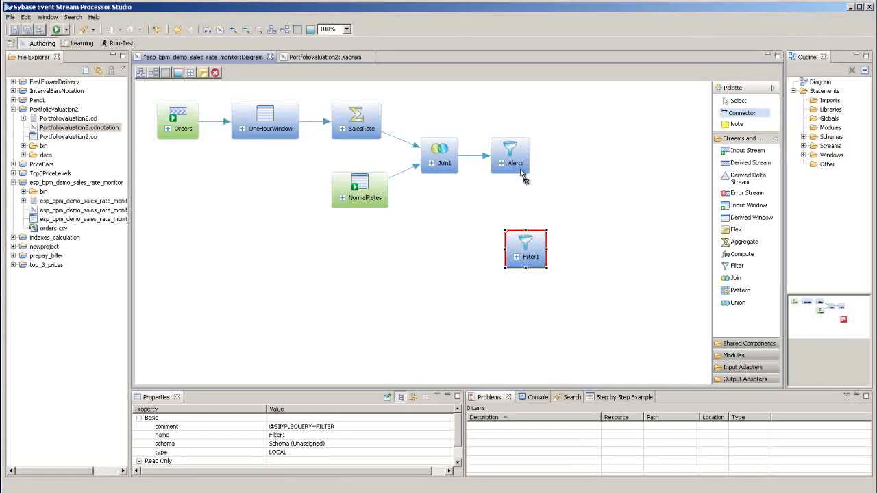
# Step: Draw a connector from Alerts into Filter1
pyautogui.moveTo(510, 154); pyautogui.dragTo(525, 247)
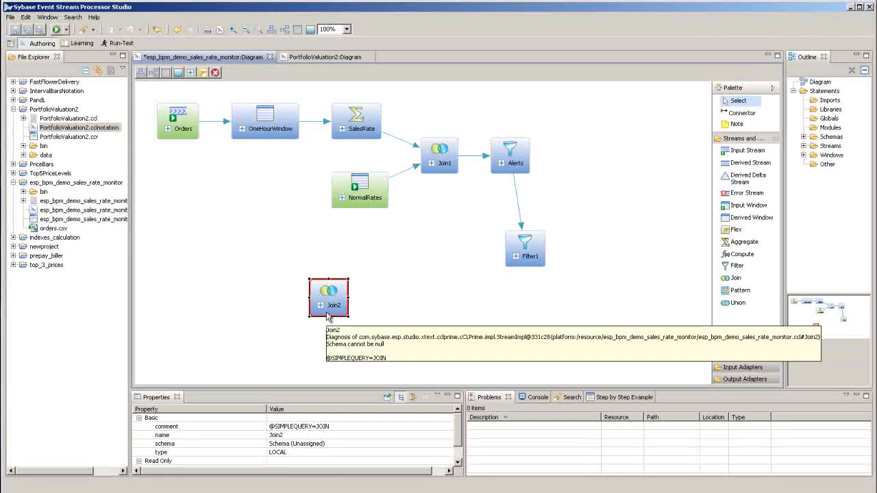
pyautogui.moveTo(492, 266)
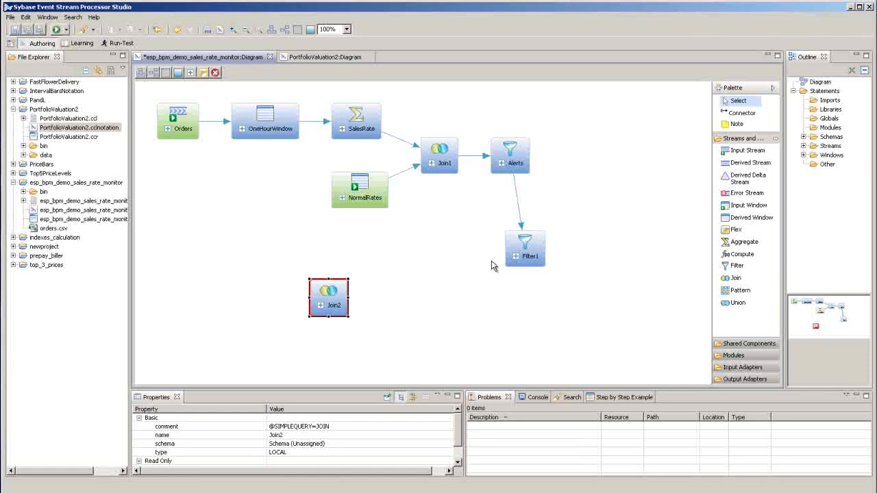
pyautogui.moveTo(741, 113)
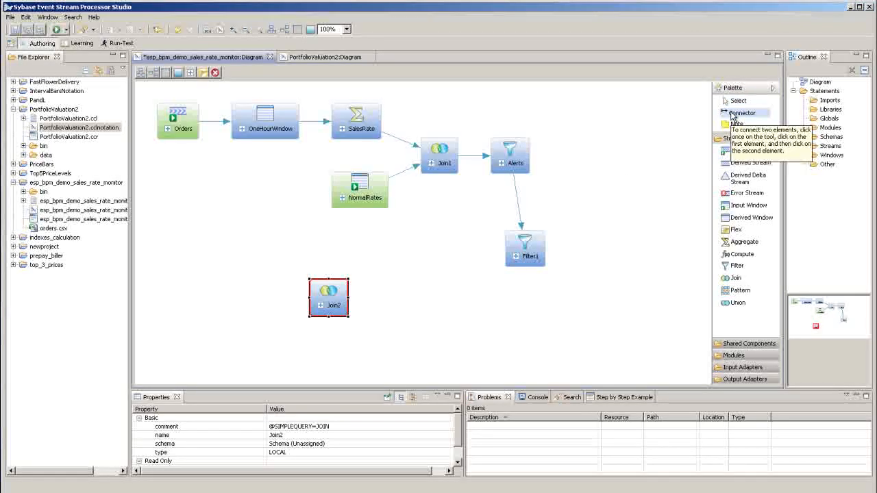
# Step: Switch to the Connector tool for linking OneHourWindow, NormalRates and Join1 to Join2
pyautogui.click(329, 296)
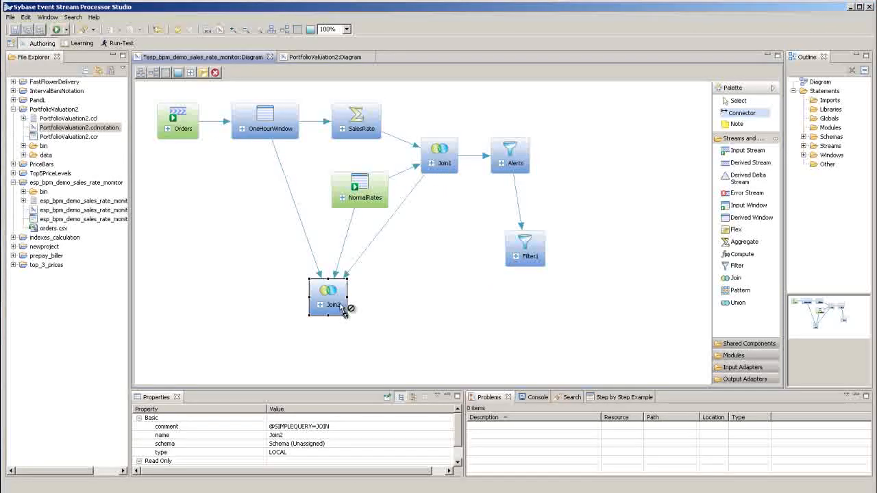
pyautogui.moveTo(336, 309)
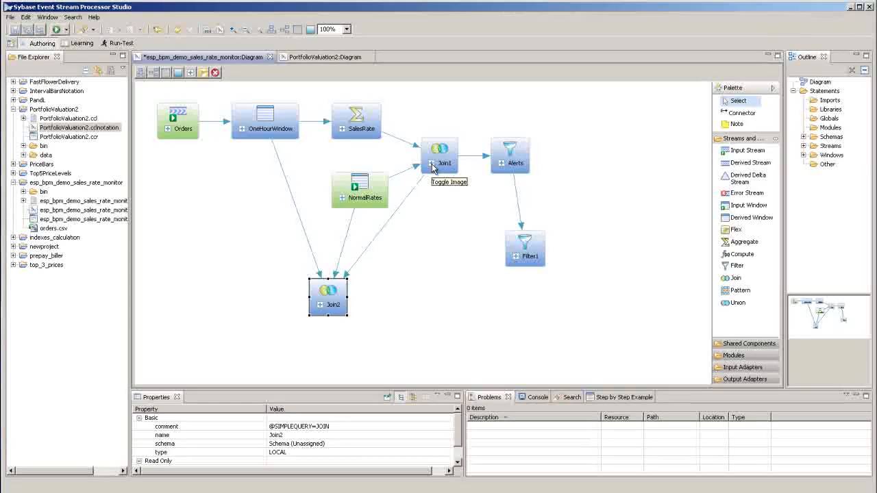
# Step: Expand Join1's details and select its Deviation column expression
pyautogui.click(429, 163)
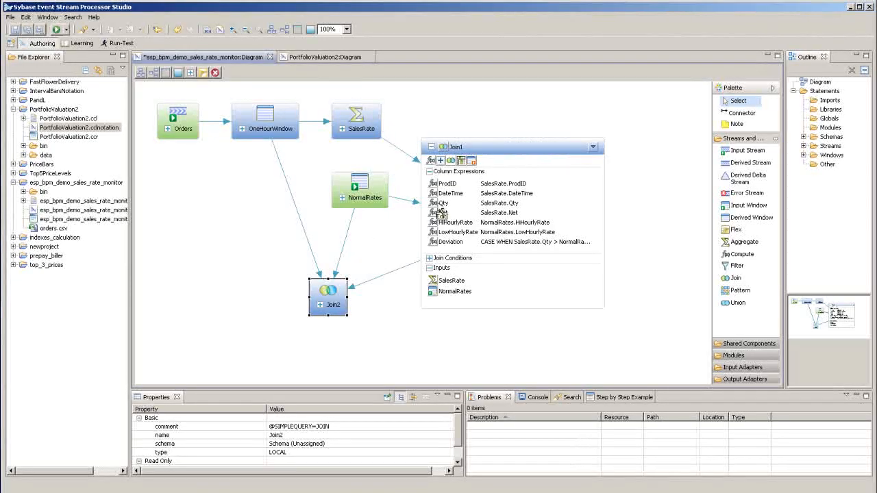
pyautogui.moveTo(453, 281)
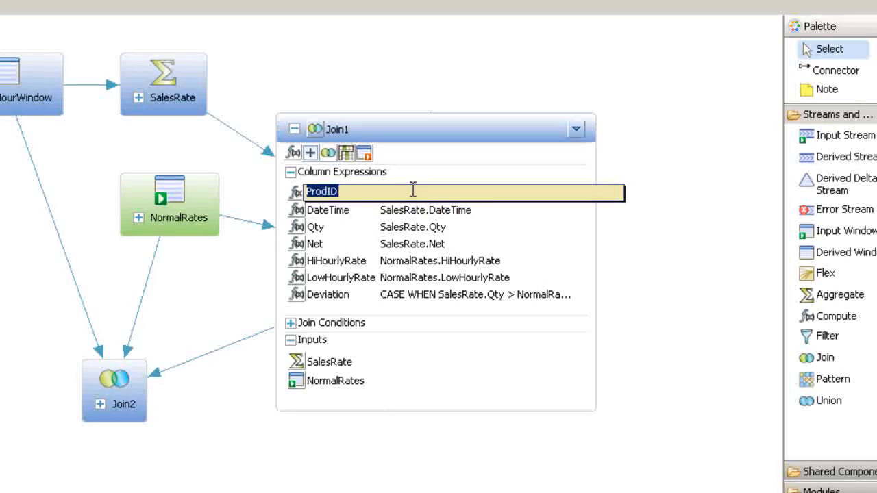
pyautogui.write('ssss')
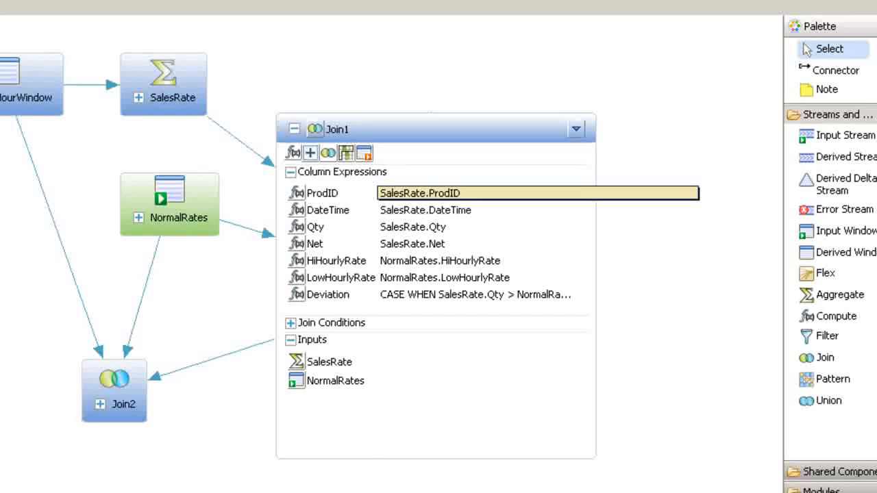
pyautogui.write('+')
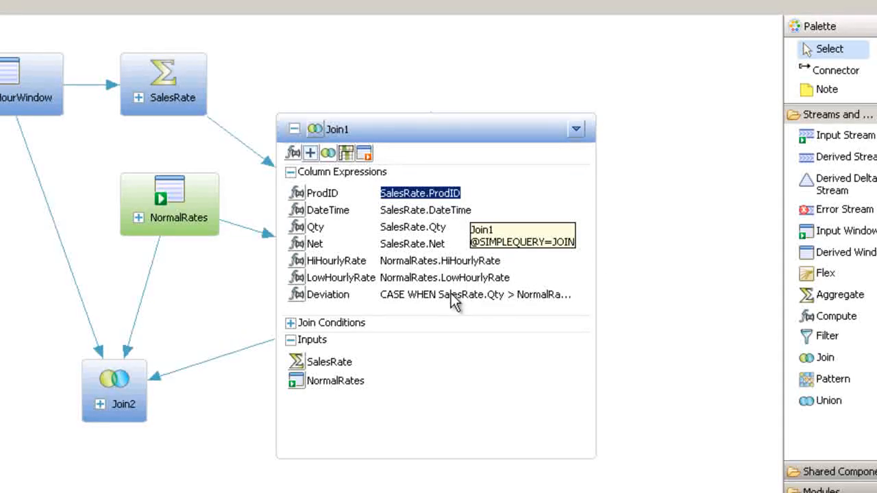
pyautogui.click(475, 295)
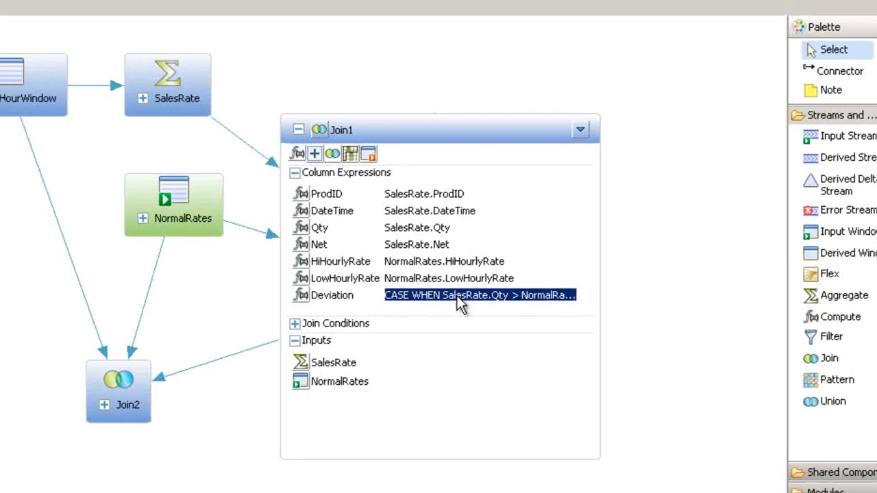
# Step: Review Deviation's CASE expression, try function suggestions after END, and close the editor
pyautogui.doubleClick(479, 296)
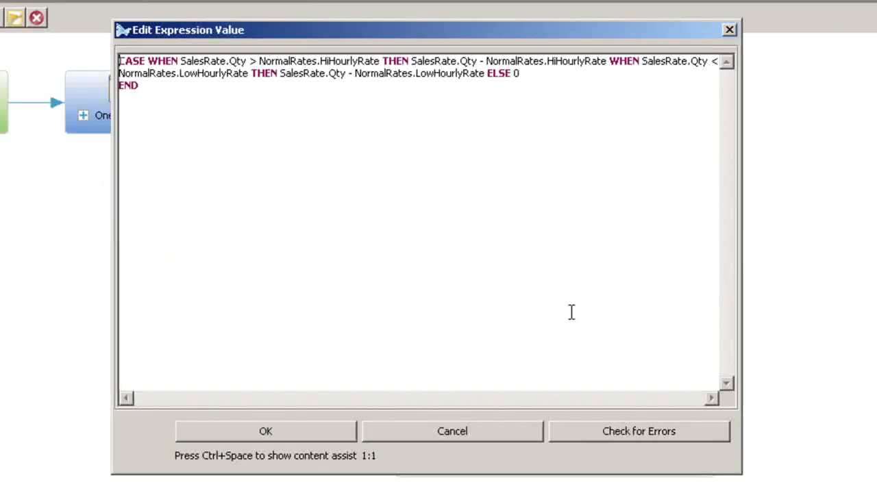
pyautogui.click(135, 87)
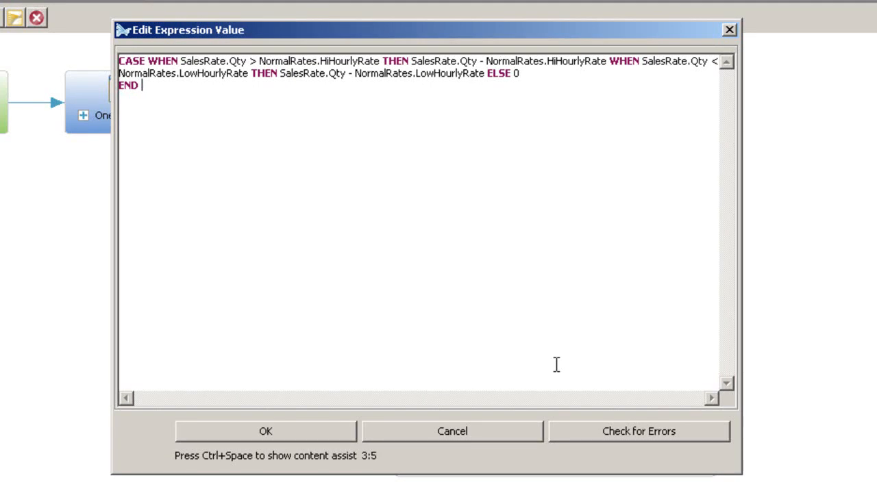
pyautogui.press('Ctrl+Space')
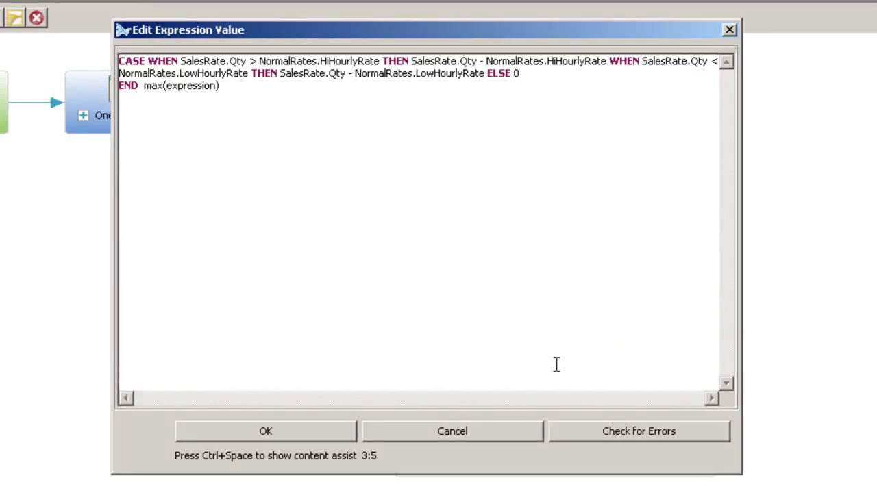
pyautogui.click(278, 429)
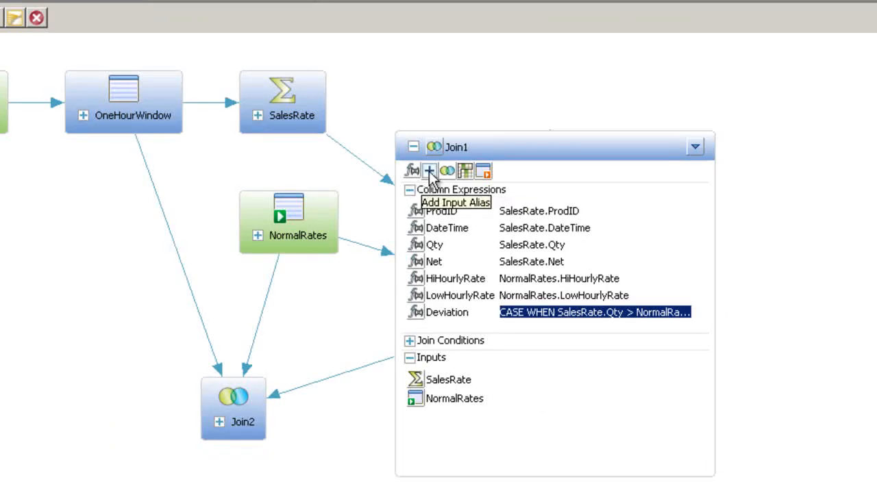
pyautogui.moveTo(473, 172)
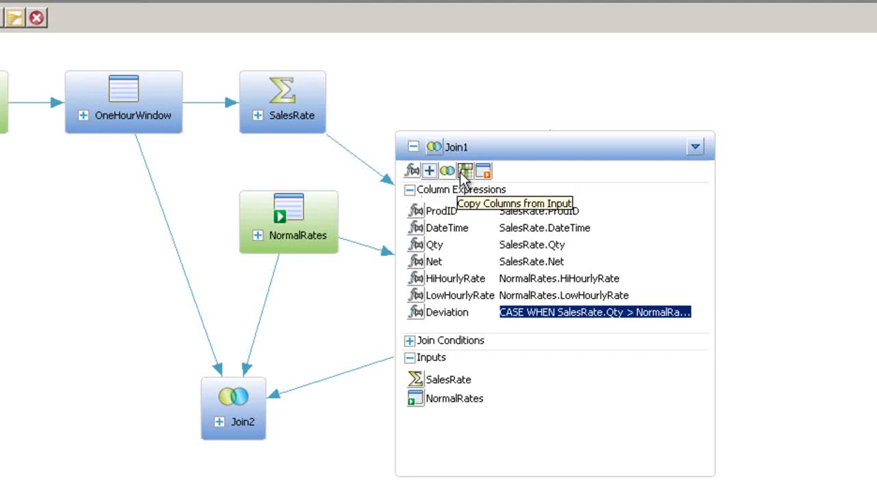
pyautogui.moveTo(411, 172)
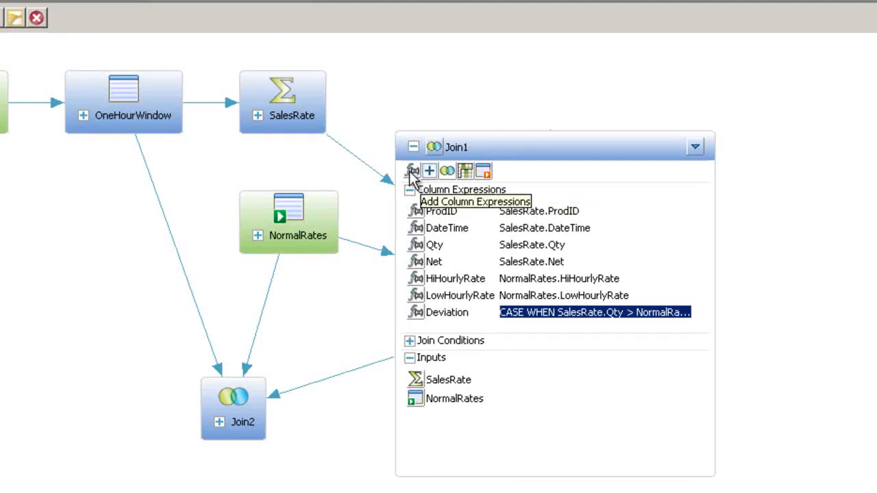
# Step: Add column SimpleResultExpression8 to Join1 and list input columns available to copy
pyautogui.click(411, 171)
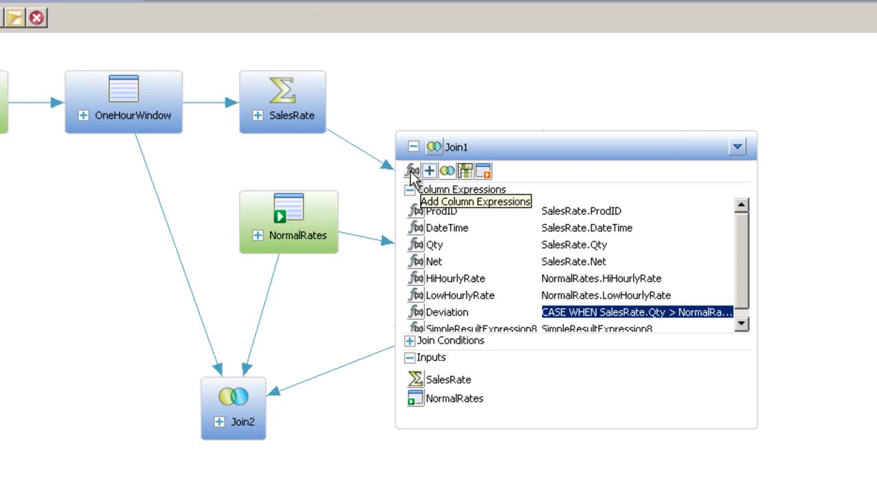
pyautogui.moveTo(425, 171)
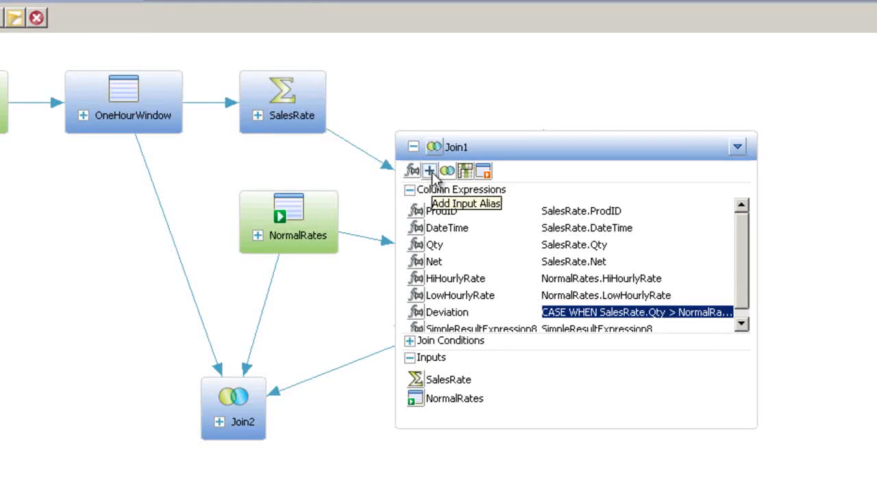
pyautogui.moveTo(449, 171)
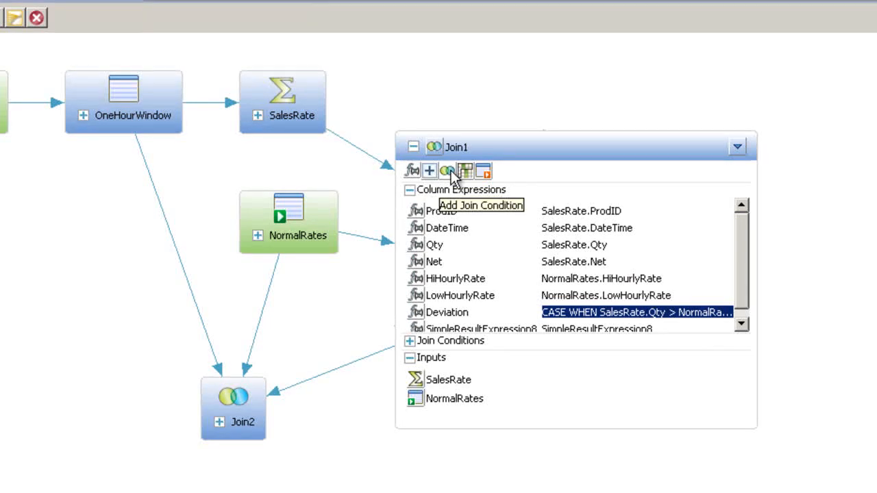
pyautogui.moveTo(467, 173)
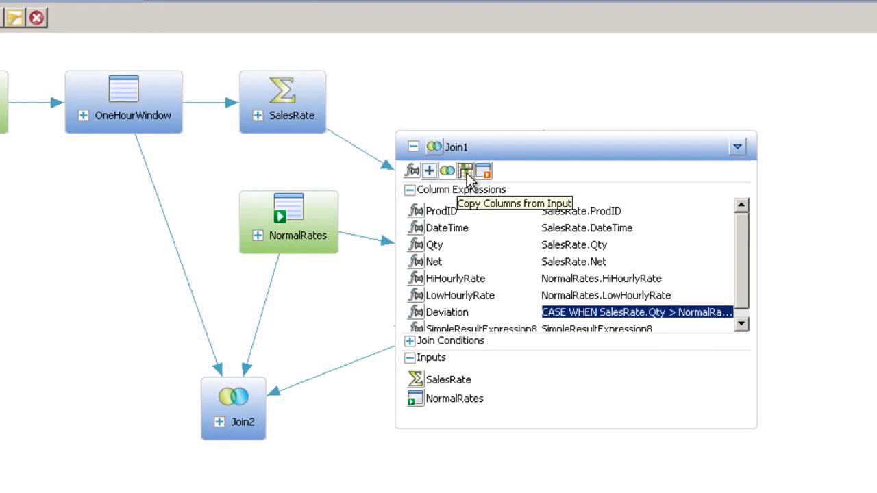
pyautogui.click(473, 171)
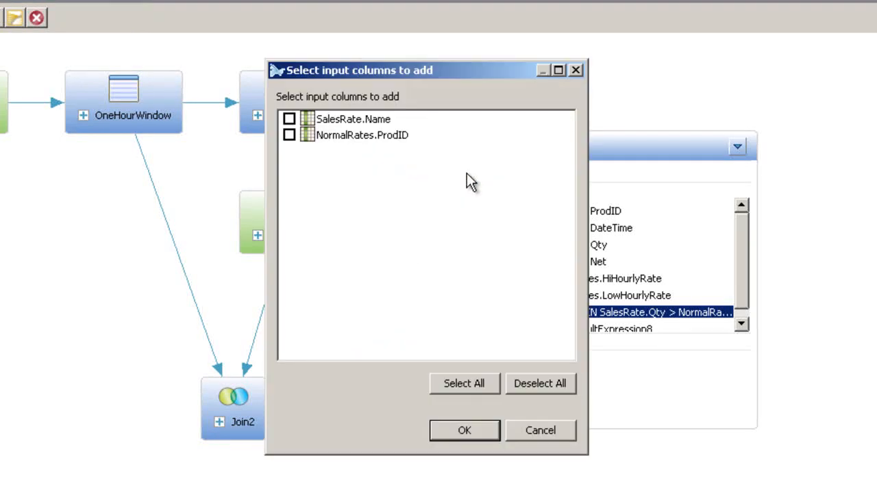
pyautogui.moveTo(355, 83)
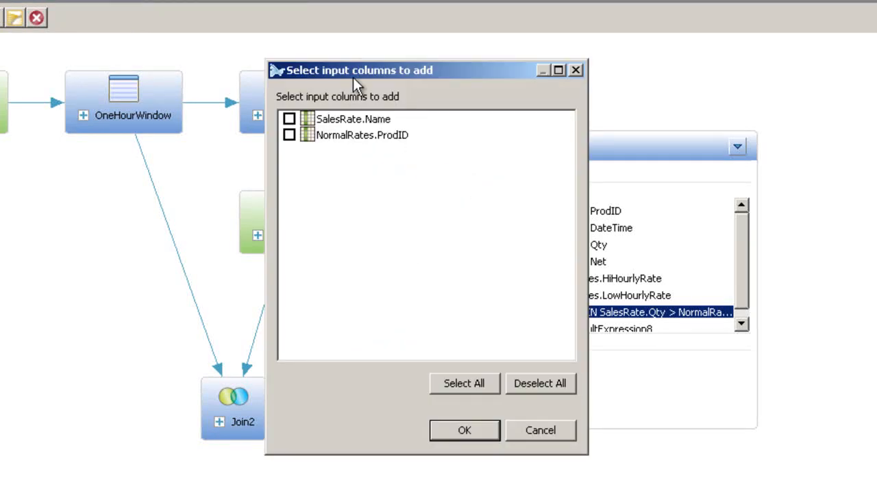
pyautogui.moveTo(337, 324)
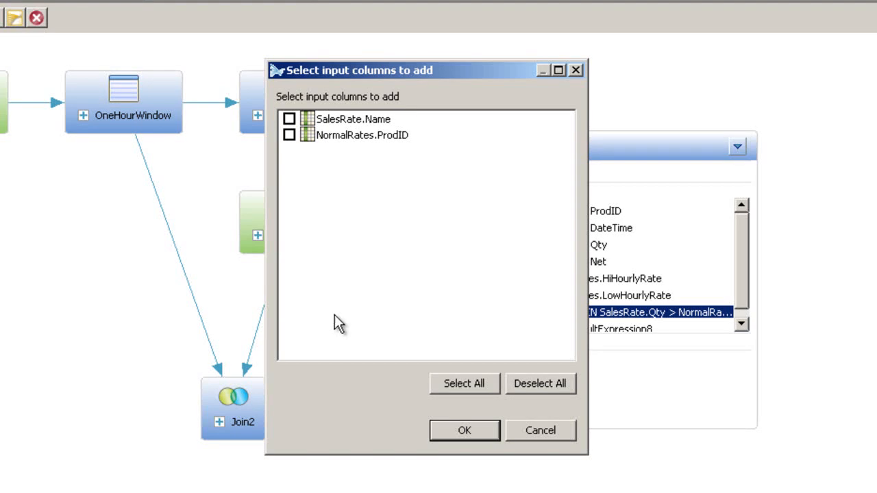
pyautogui.moveTo(344, 337)
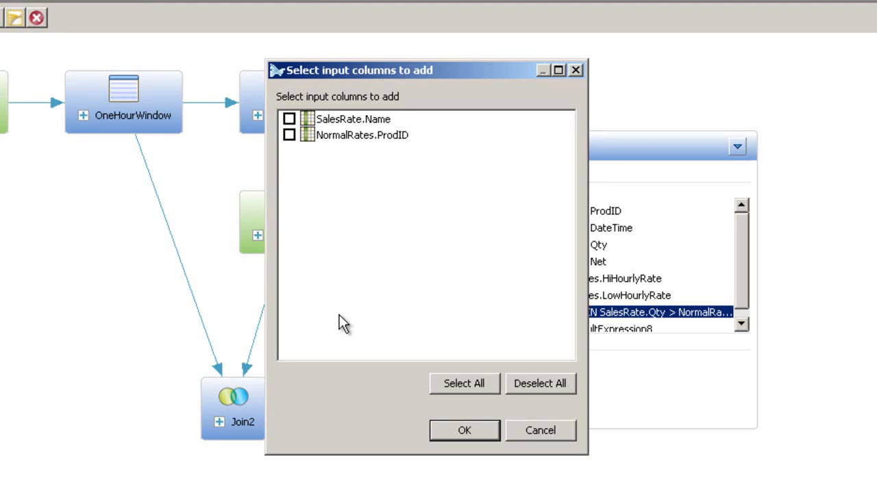
# Step: Cancel the input-column picker, leaving SalesRate.Name and NormalRates.ProdID unadded
pyautogui.click(545, 430)
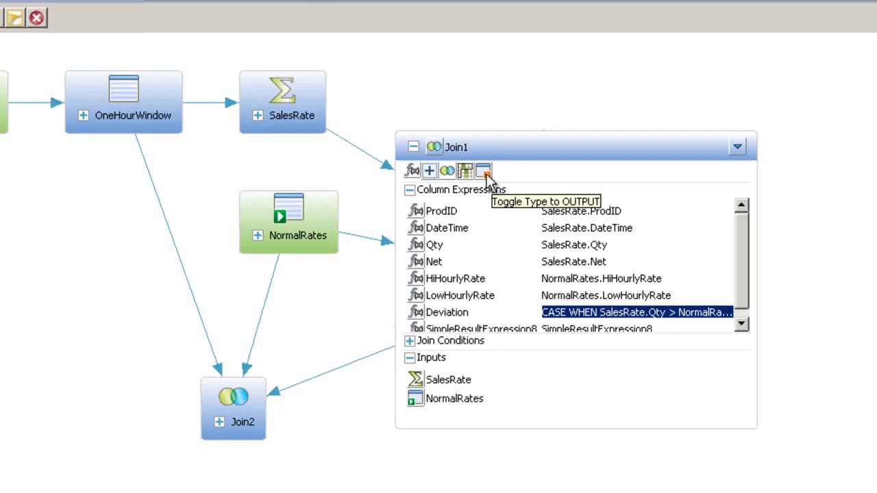
# Step: Mark Join1 as an output element and toggle its shape's scrollable setting
pyautogui.click(489, 170)
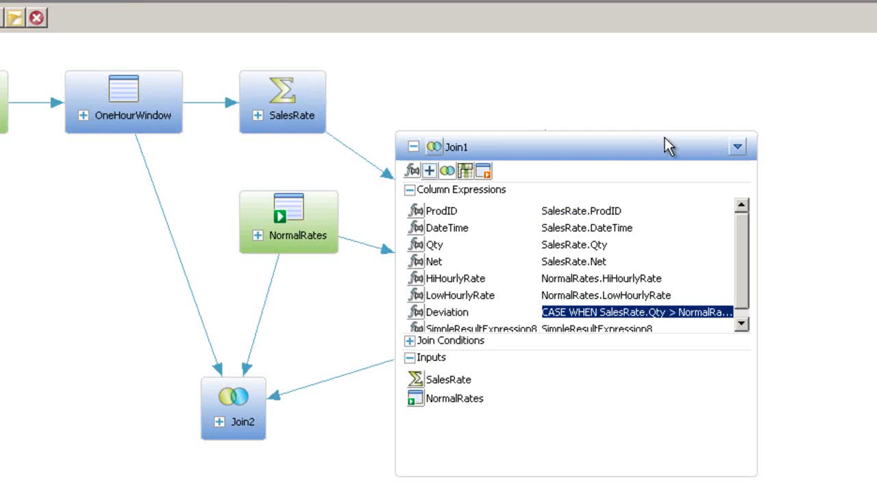
pyautogui.click(737, 144)
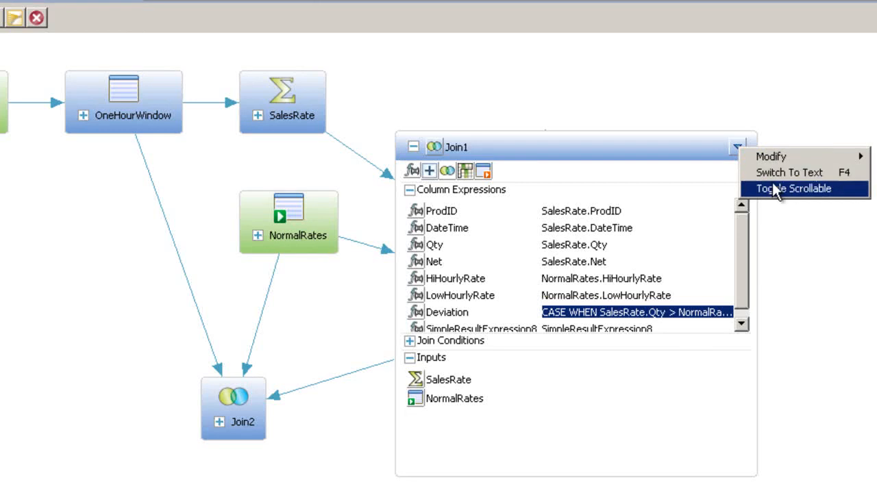
pyautogui.click(799, 187)
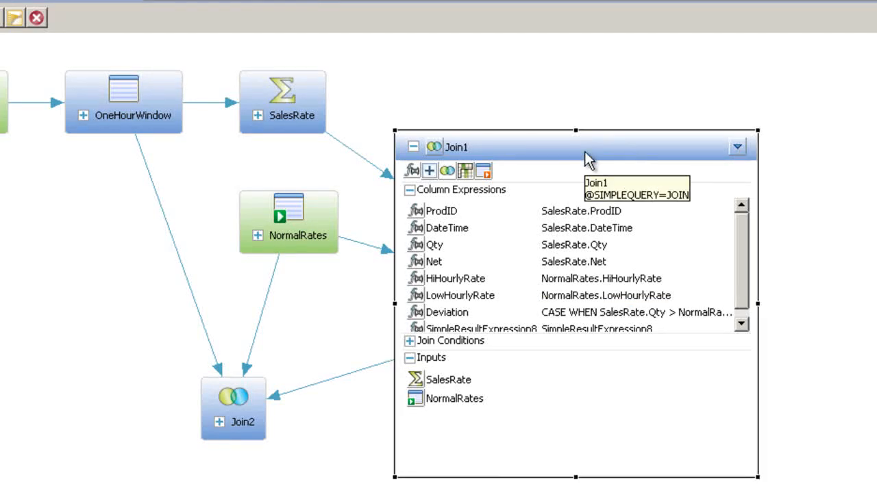
pyautogui.moveTo(494, 154)
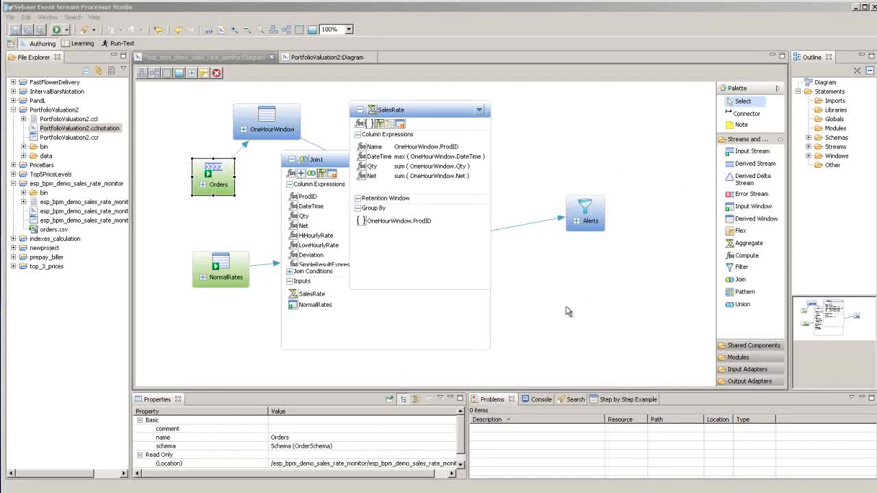
pyautogui.moveTo(550, 305)
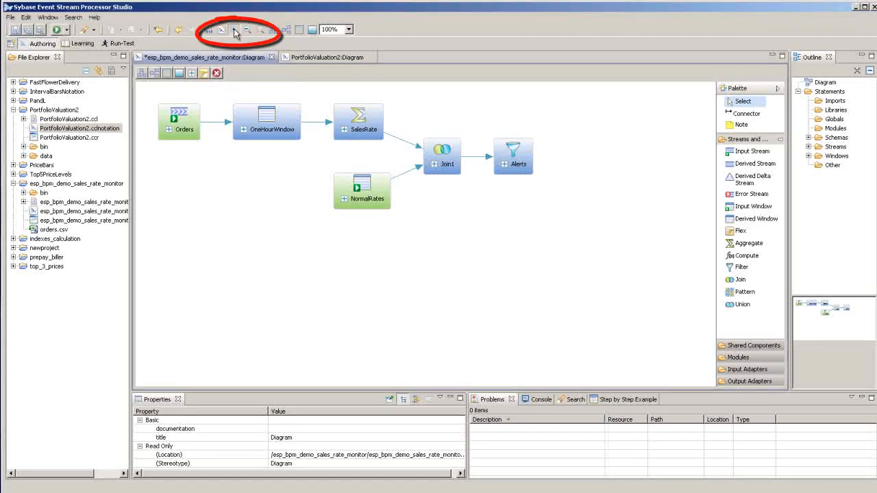
# Step: Zoom in and open FastFlowerDelivery.cclnotation from the FastFlowerDelivery project
pyautogui.click(234, 31)
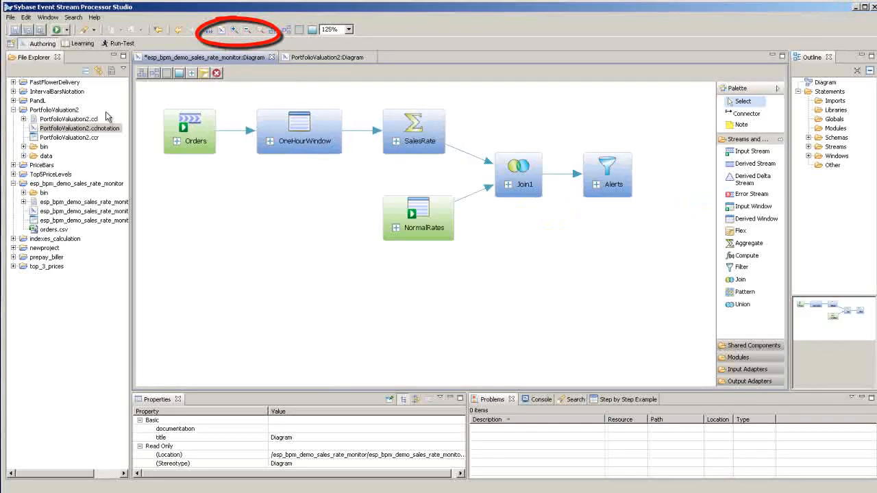
pyautogui.click(80, 155)
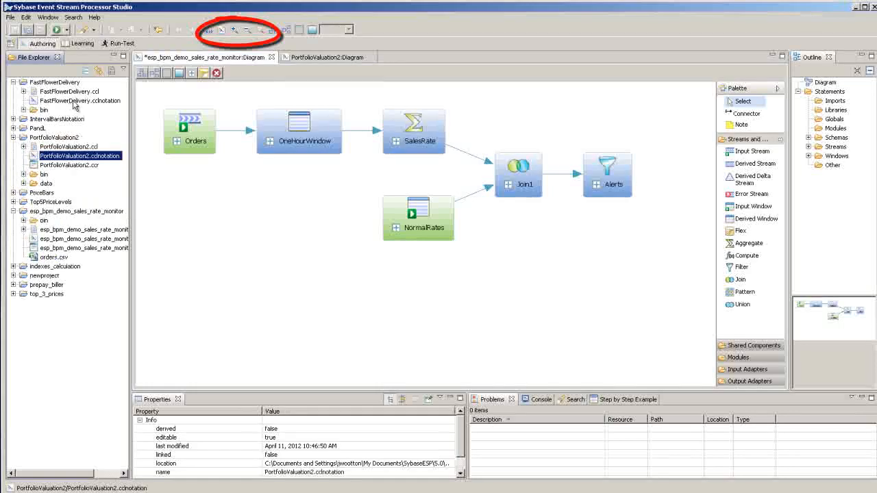
pyautogui.click(79, 100)
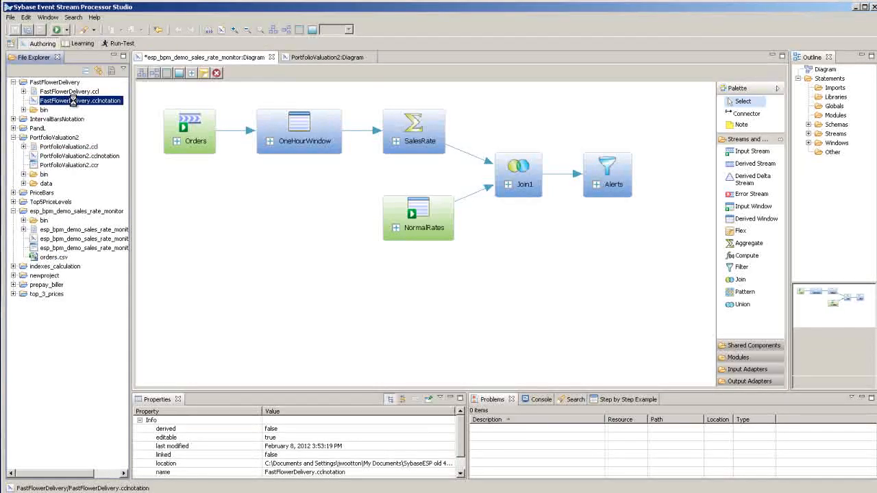
pyautogui.doubleClick(75, 100)
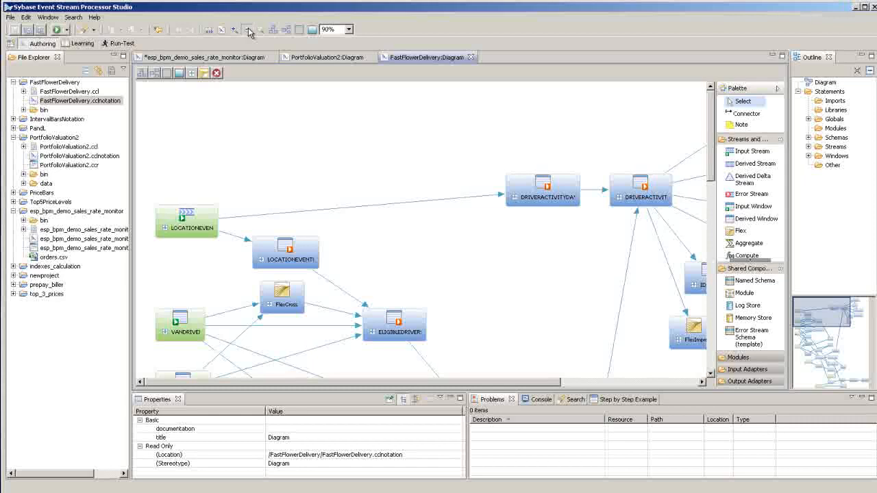
pyautogui.click(246, 29)
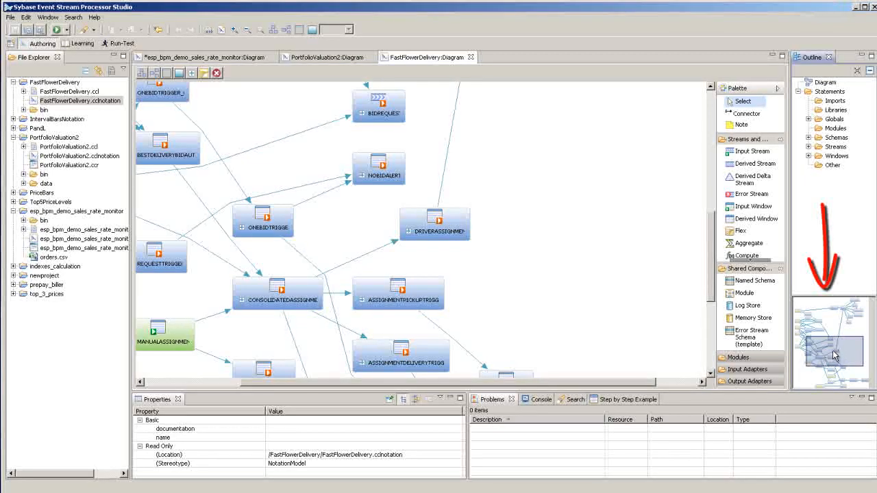
pyautogui.moveTo(824, 356)
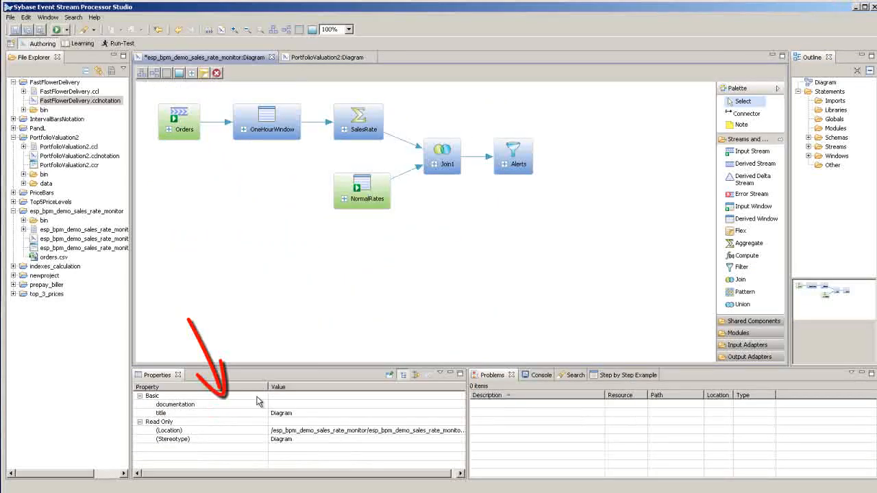
pyautogui.moveTo(325, 299)
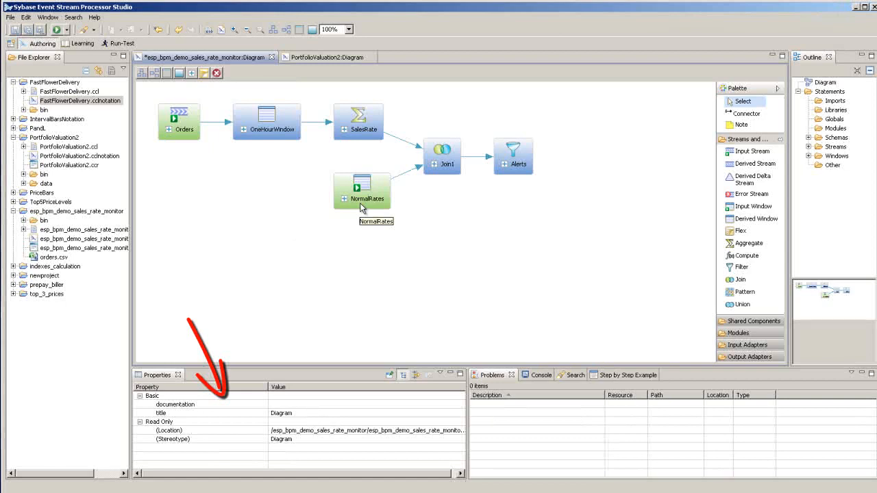
pyautogui.click(443, 157)
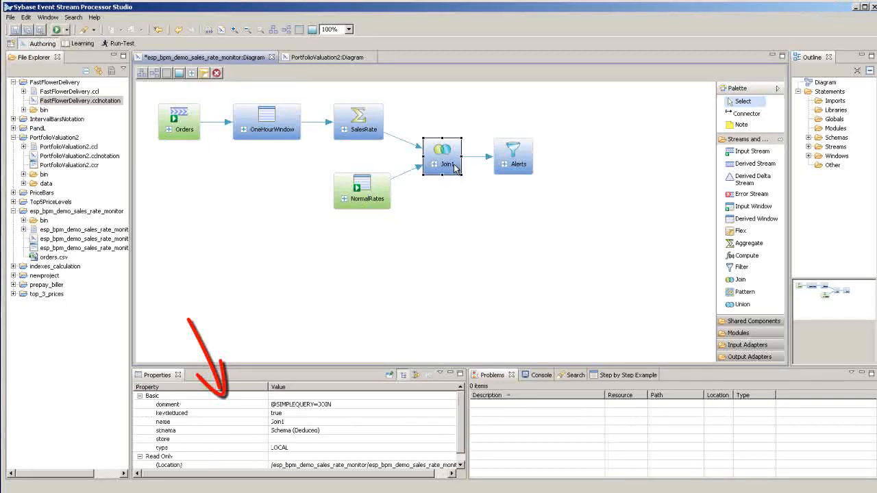
pyautogui.moveTo(454, 169)
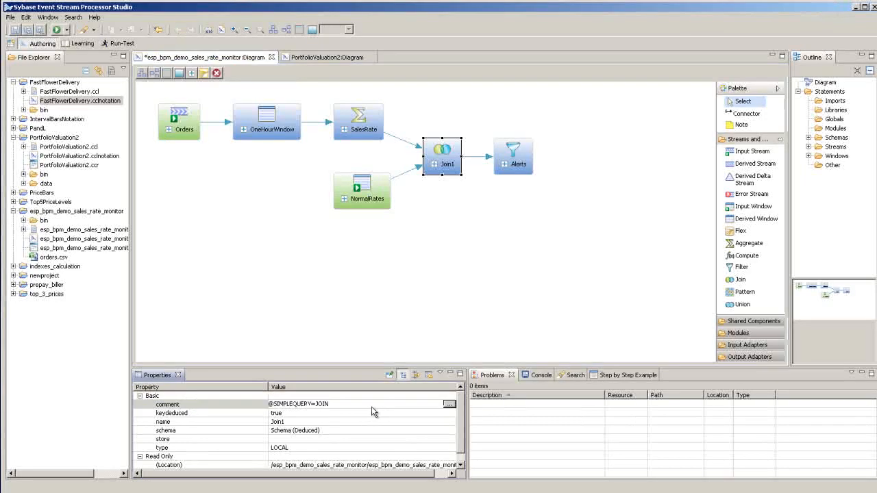
pyautogui.click(451, 404)
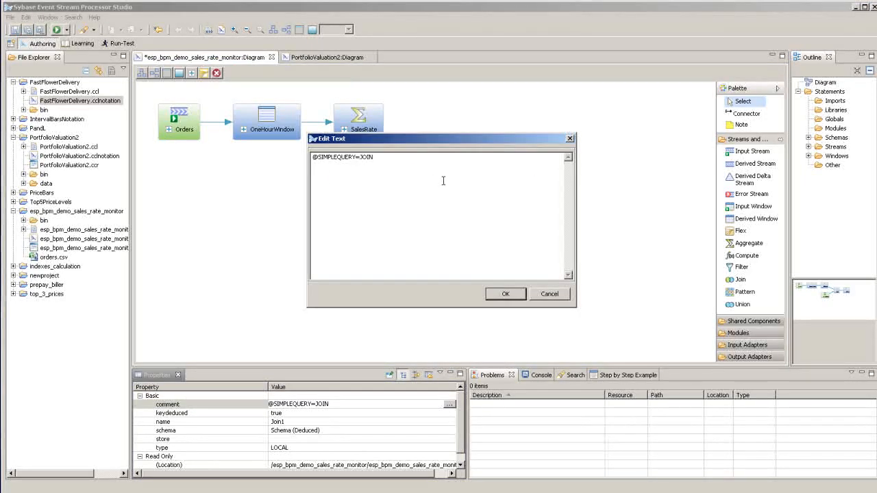
pyautogui.write('to explain what it does')
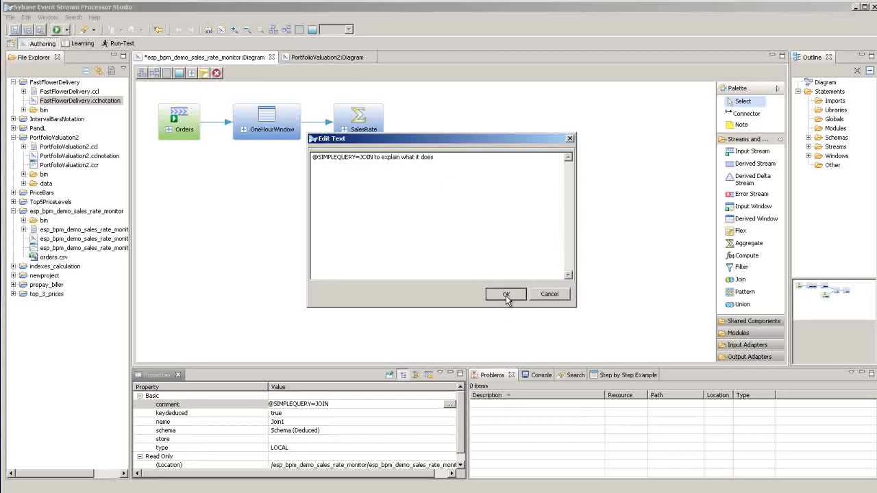
pyautogui.click(505, 294)
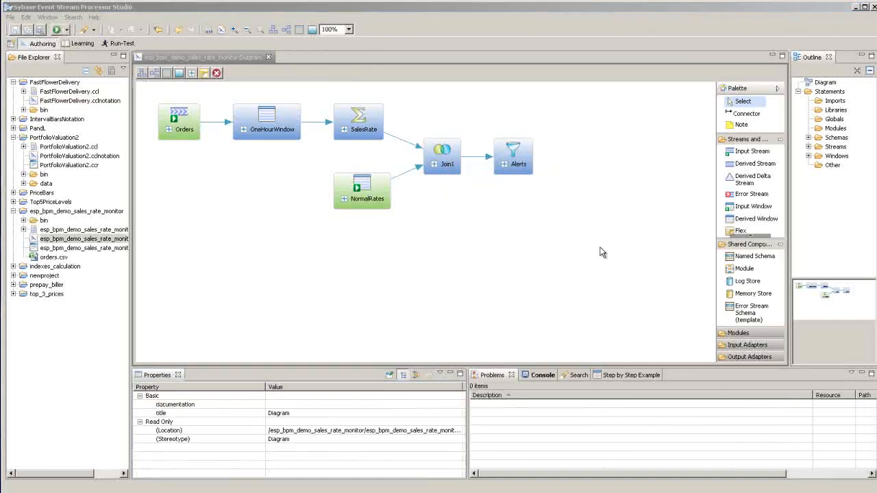
pyautogui.moveTo(590, 246)
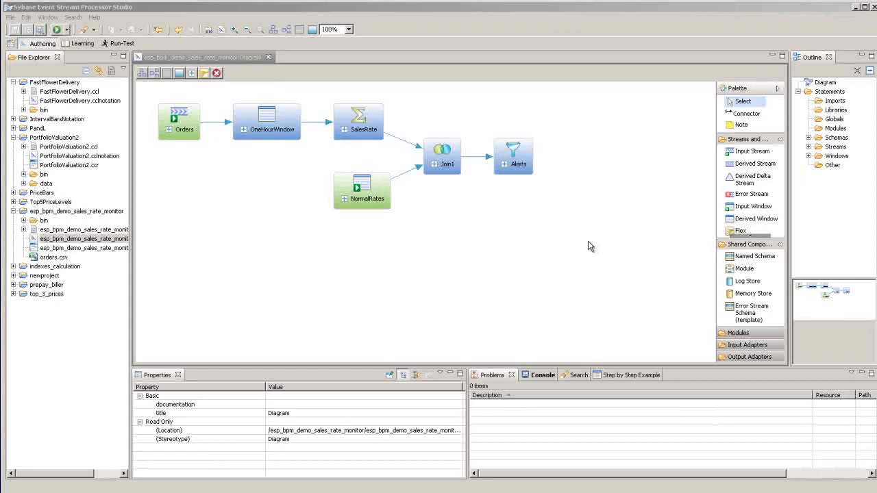